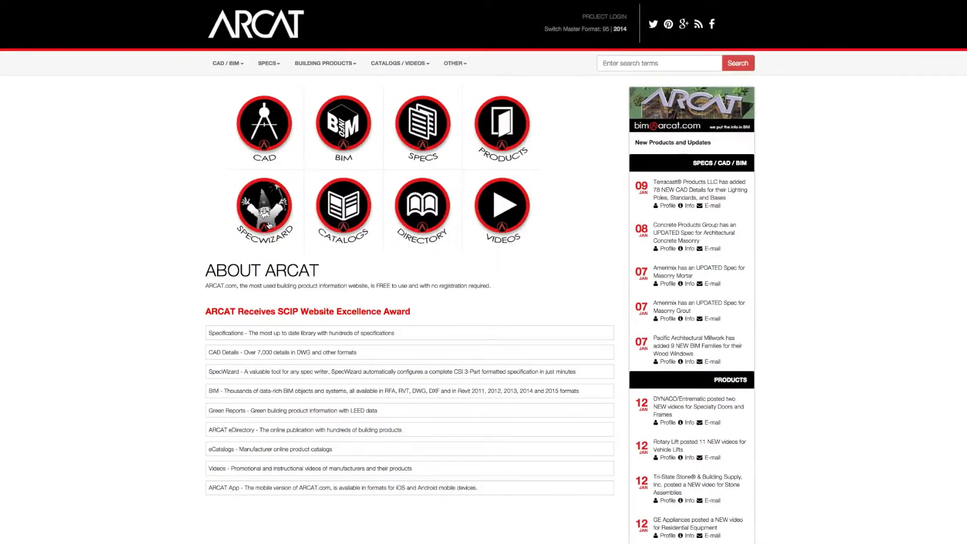
# Step: Go to the SpecWizard page listing automated CSI specification divisions
pyautogui.click(263, 209)
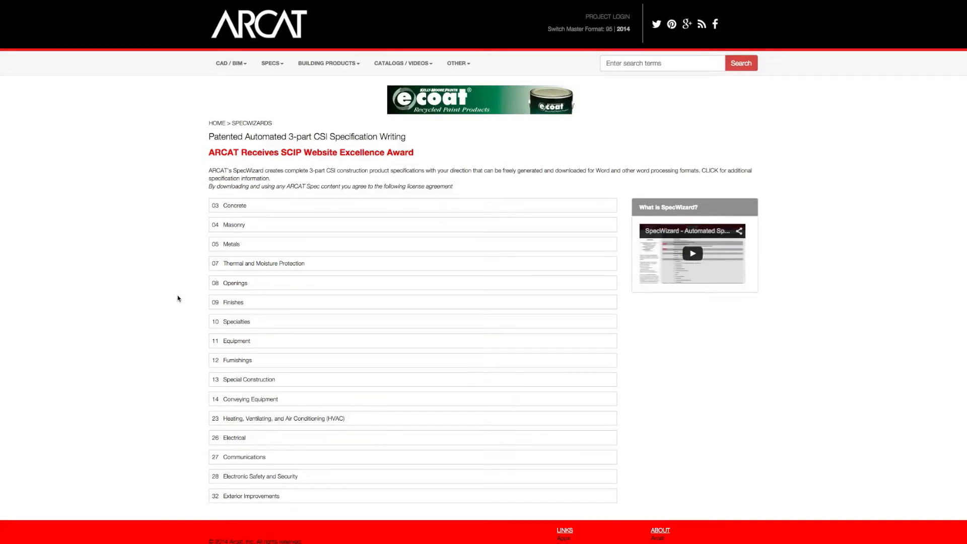
pyautogui.moveTo(237, 285)
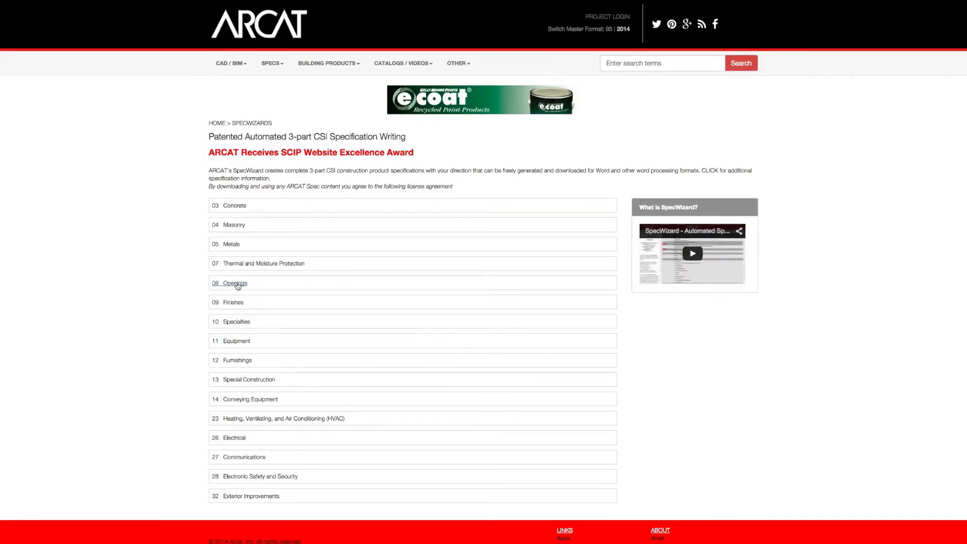
# Step: Browse the Openings division listings down to the Xypex Integral Waterproofing of Concrete entry
pyautogui.click(234, 282)
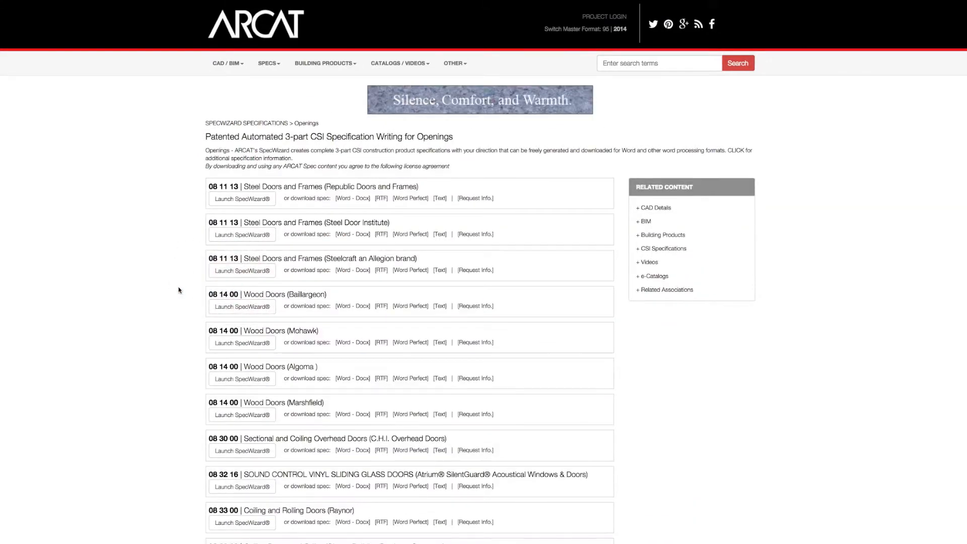
pyautogui.scroll(-3)
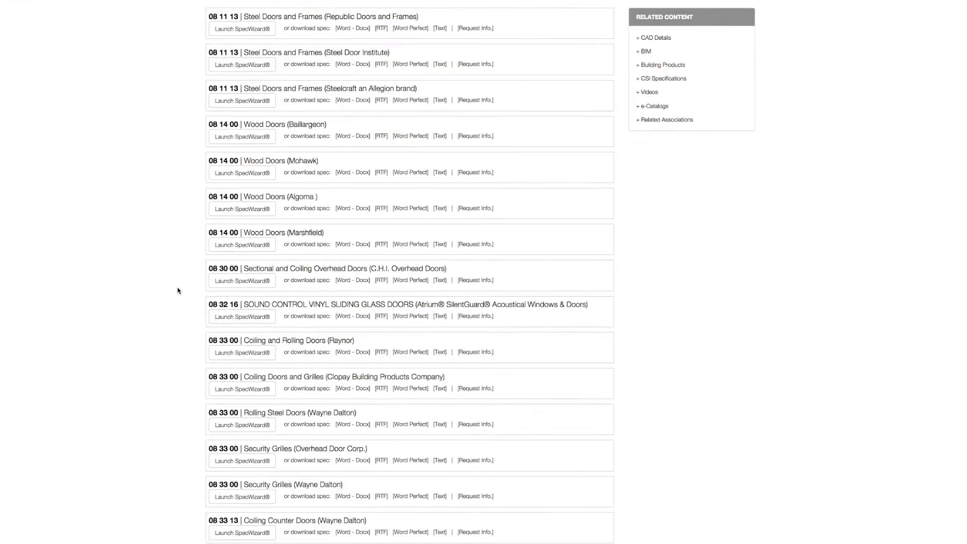
pyautogui.scroll(-3)
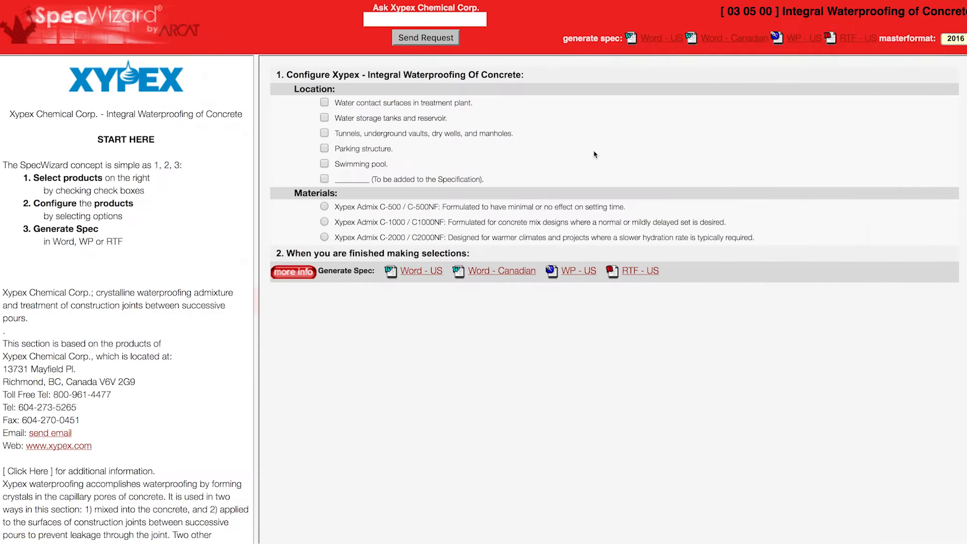
# Step: Choose treatment-plant water contact surfaces as the location and Xypex Admix C-500 / C-500NF as the material
pyautogui.click(324, 103)
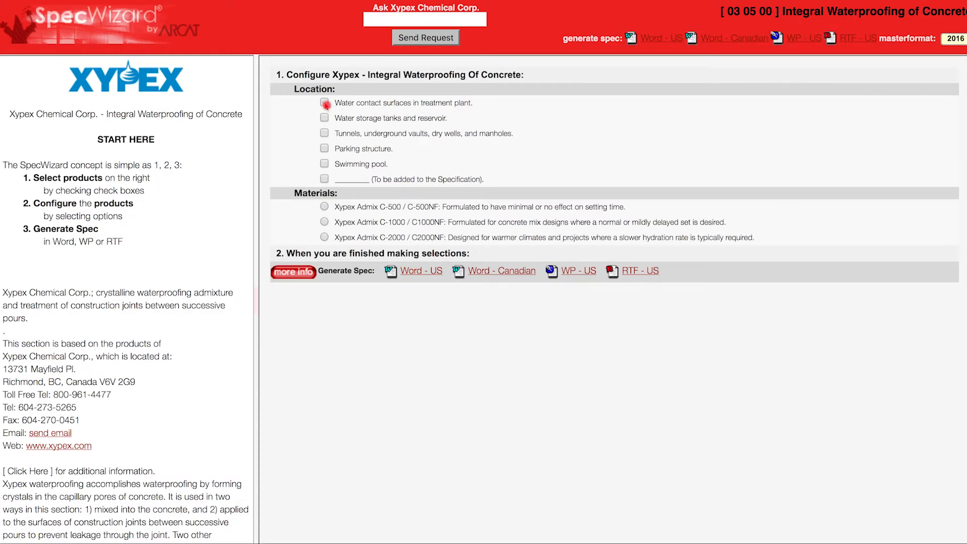
pyautogui.click(325, 103)
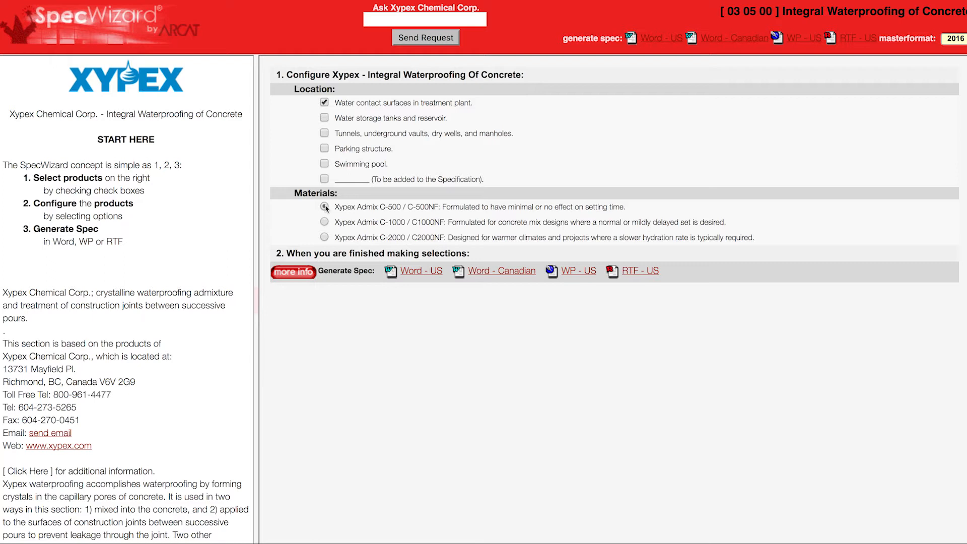
pyautogui.click(422, 271)
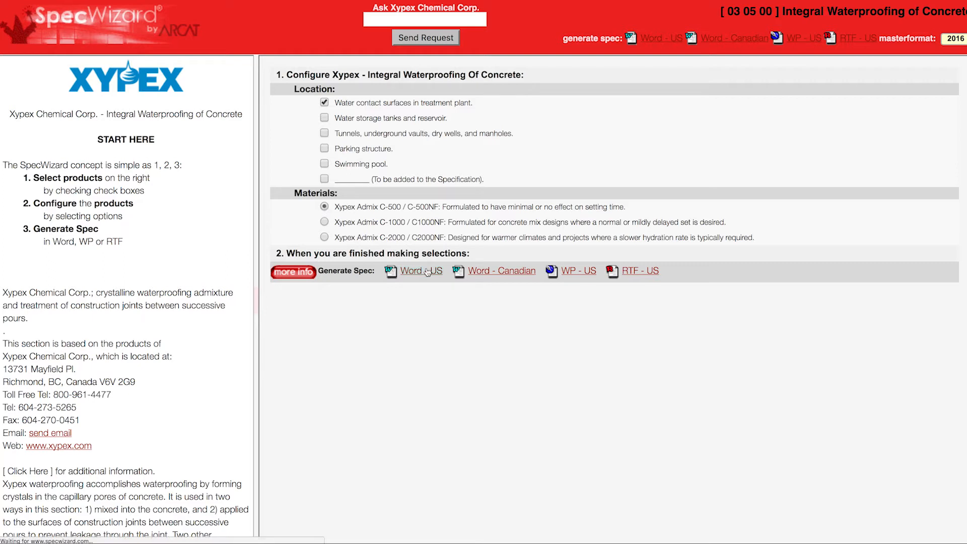
# Step: Generate the Word - US spec and review the Section 03 05 00 integral waterproofing document
pyautogui.click(420, 271)
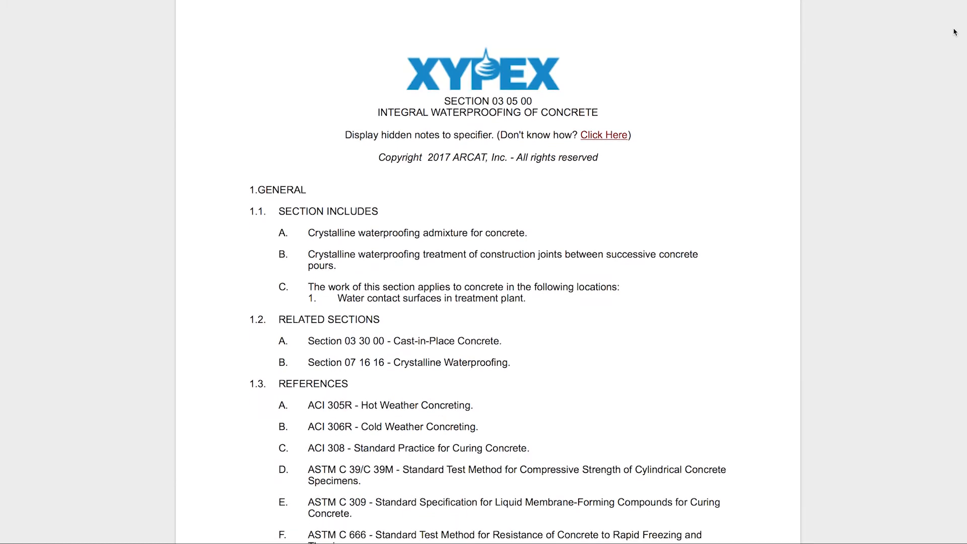
pyautogui.scroll(-3)
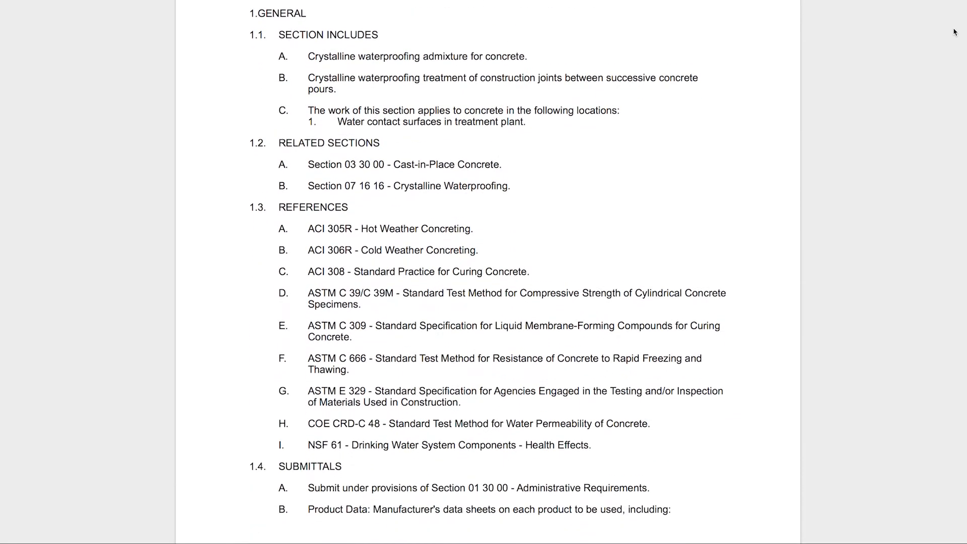
pyautogui.scroll(-3)
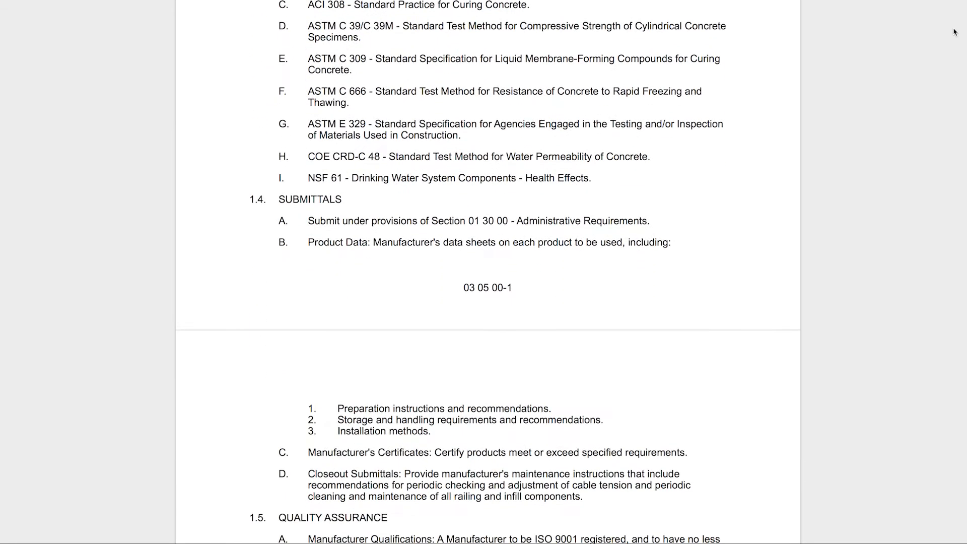
pyautogui.scroll(-3)
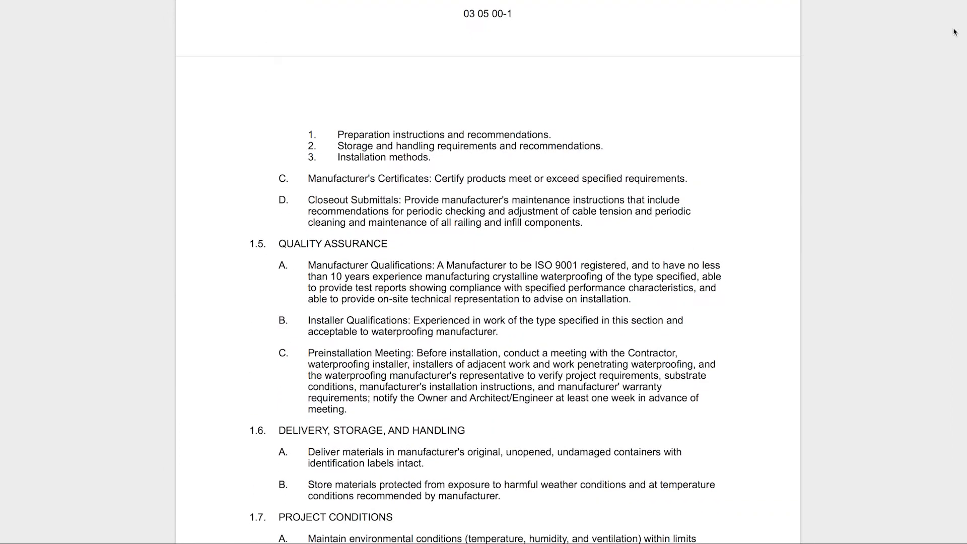
pyautogui.scroll(-3)
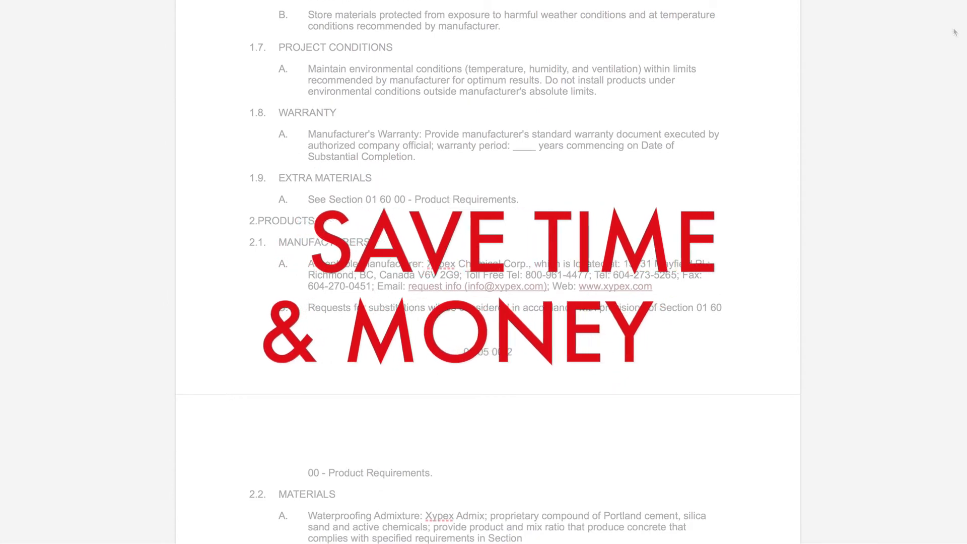